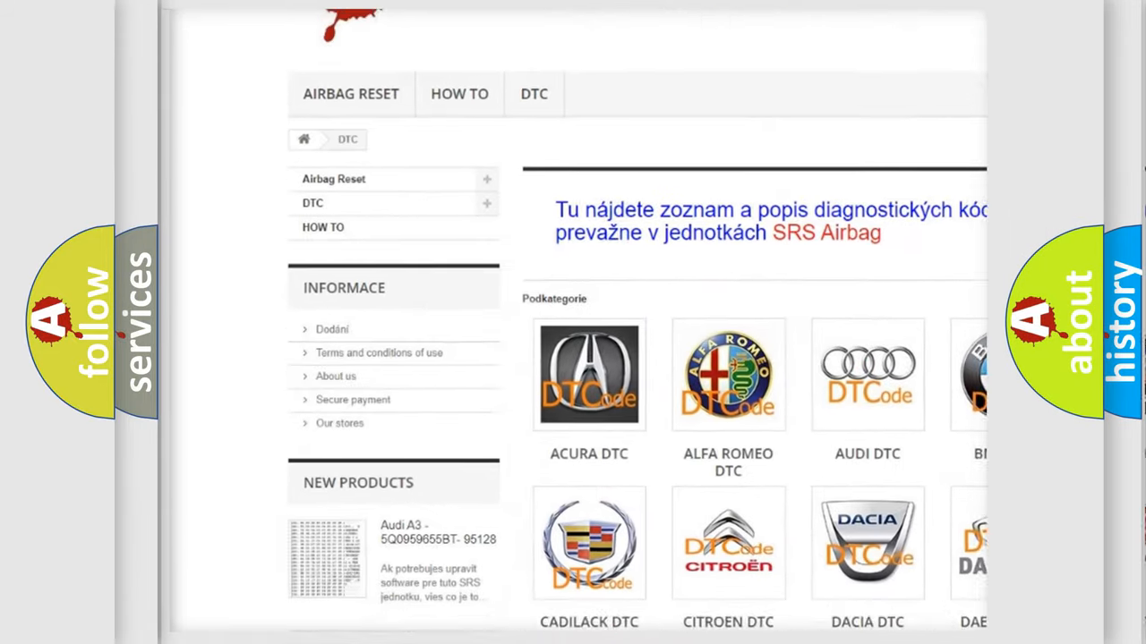
scroll("down", 3)
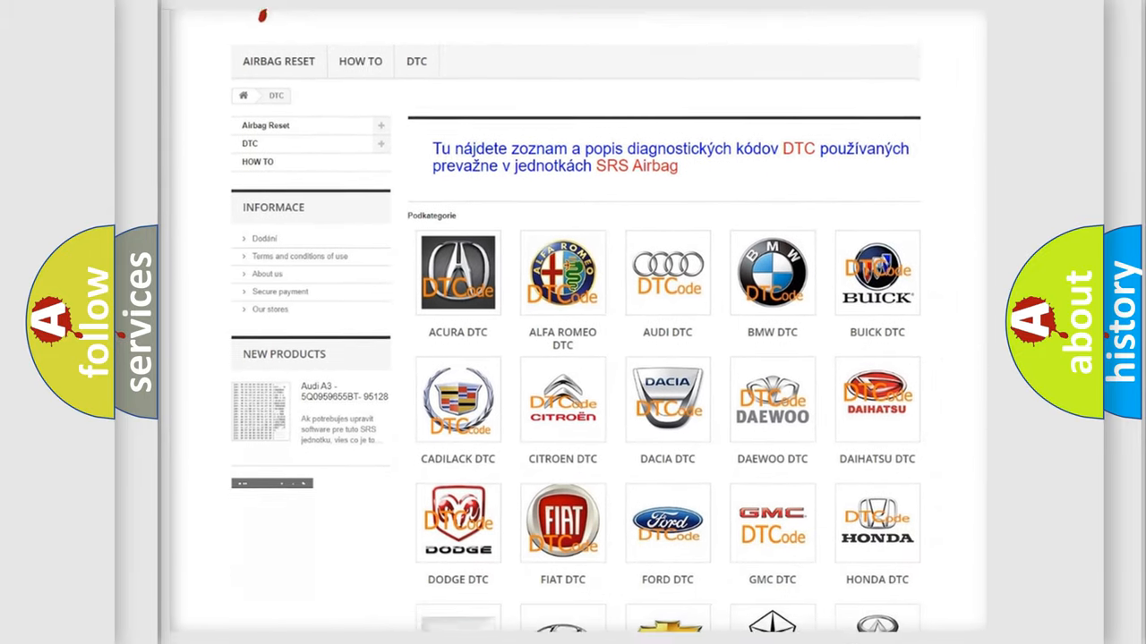
scroll("down", 3)
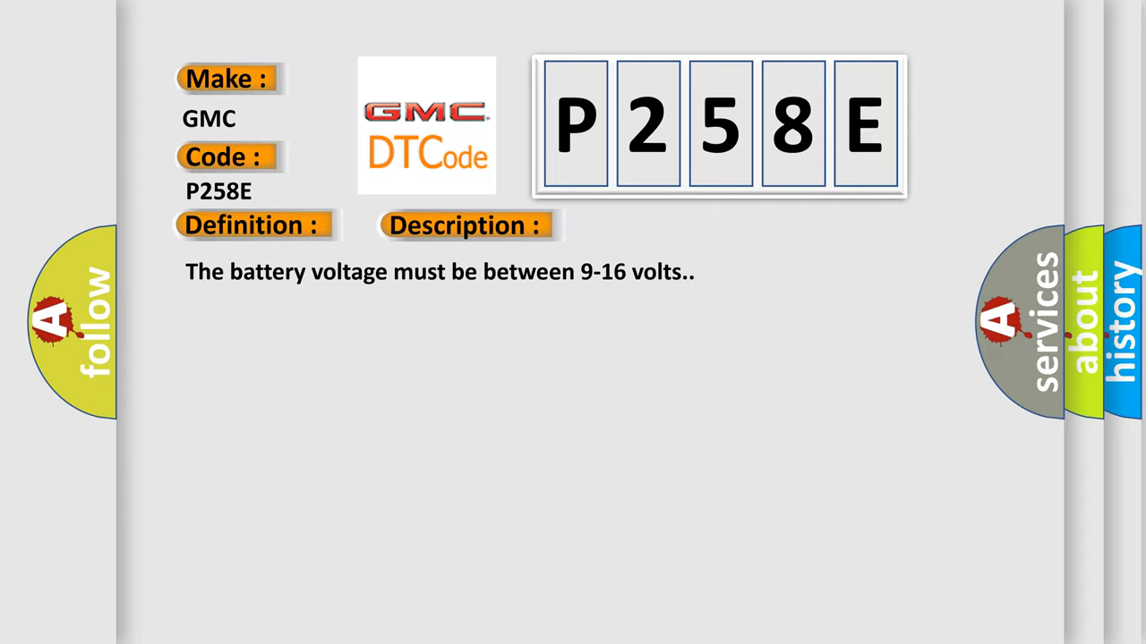
left_click(658, 224)
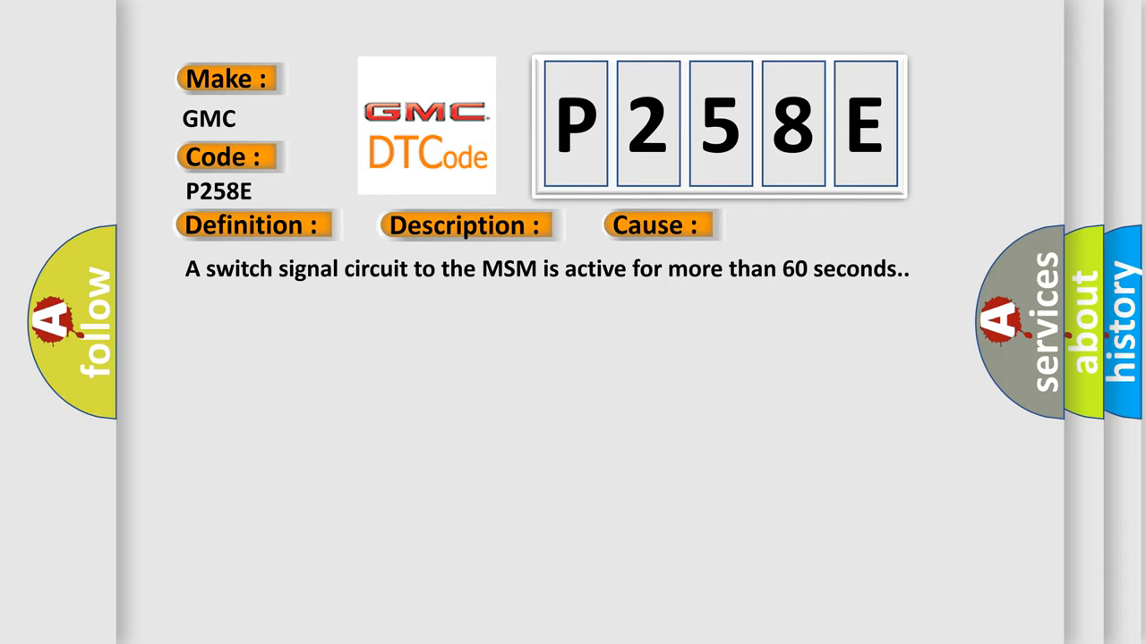